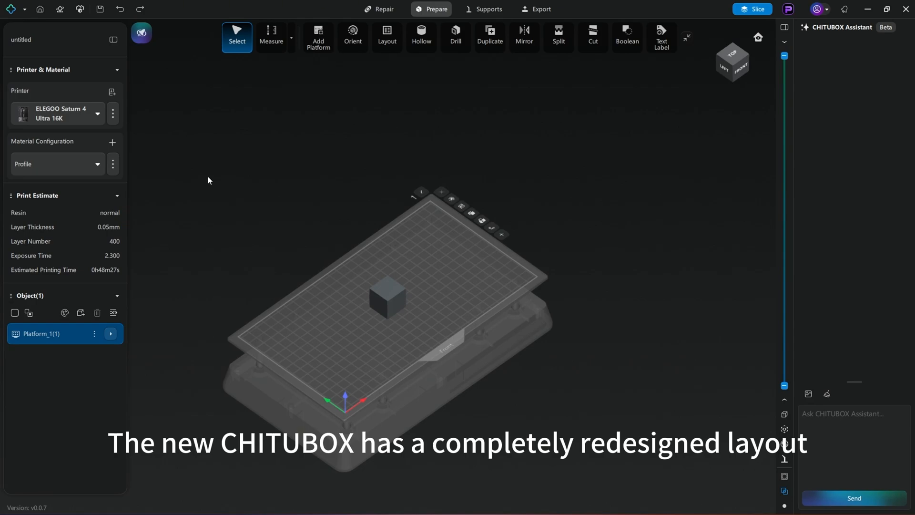
mouse_move(158, 98)
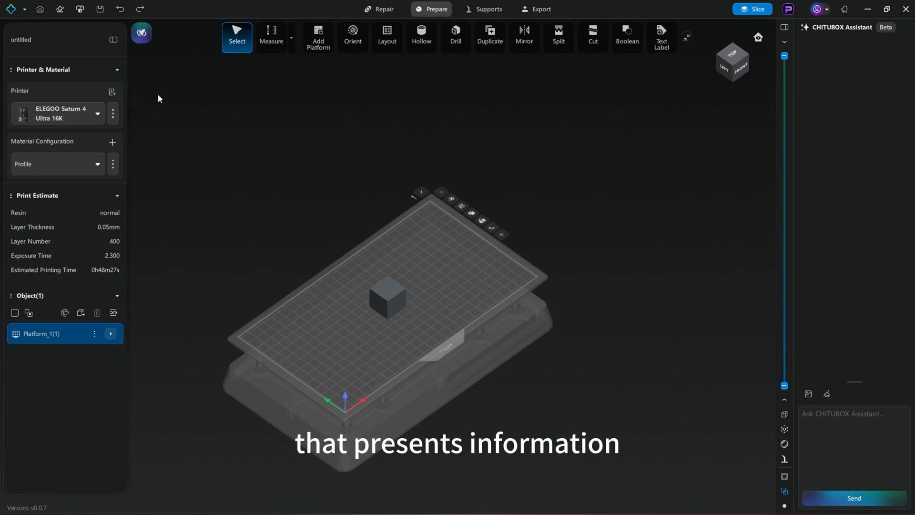
mouse_move(415, 104)
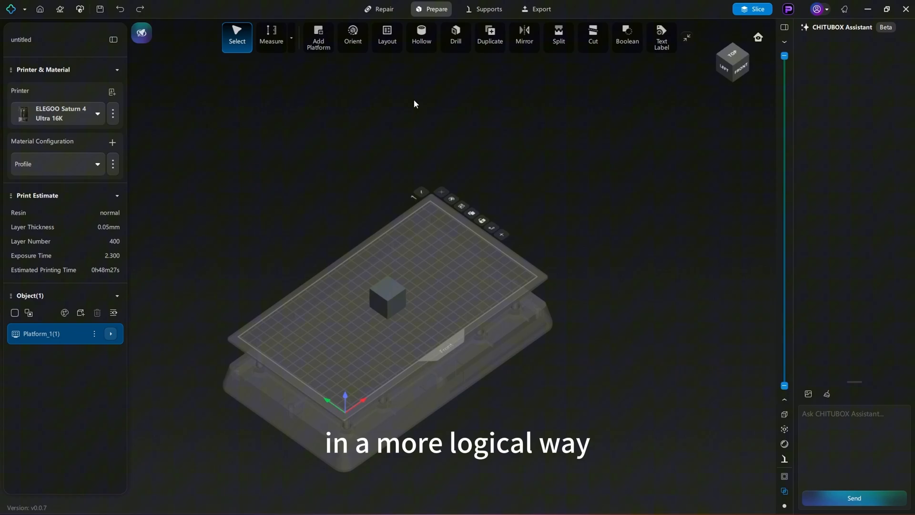
mouse_move(80, 75)
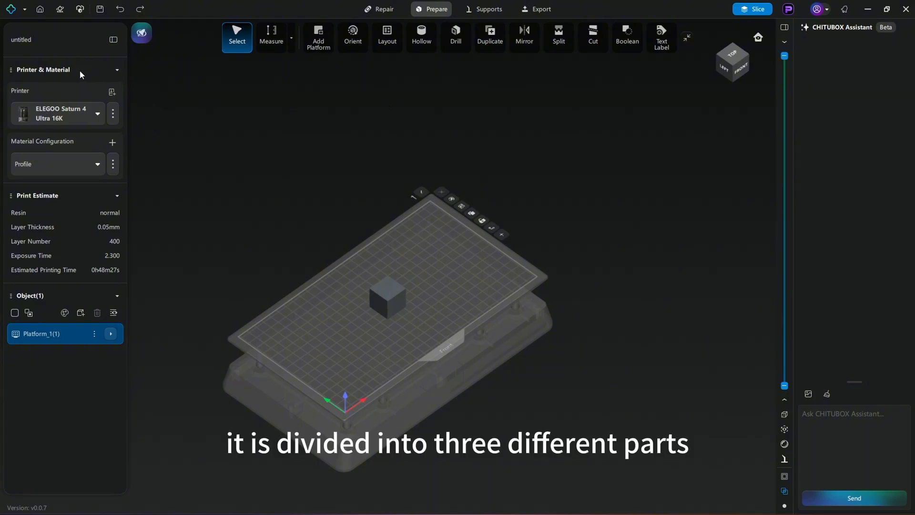
mouse_move(93, 64)
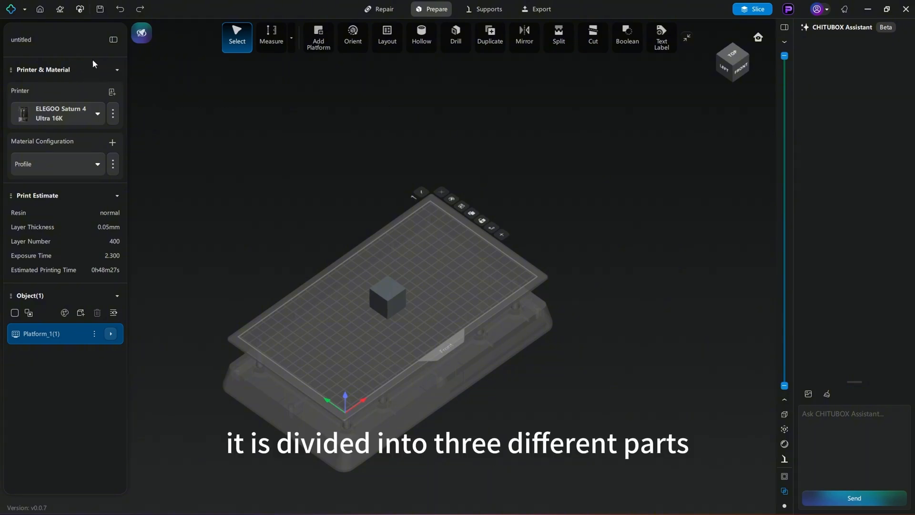
mouse_move(100, 105)
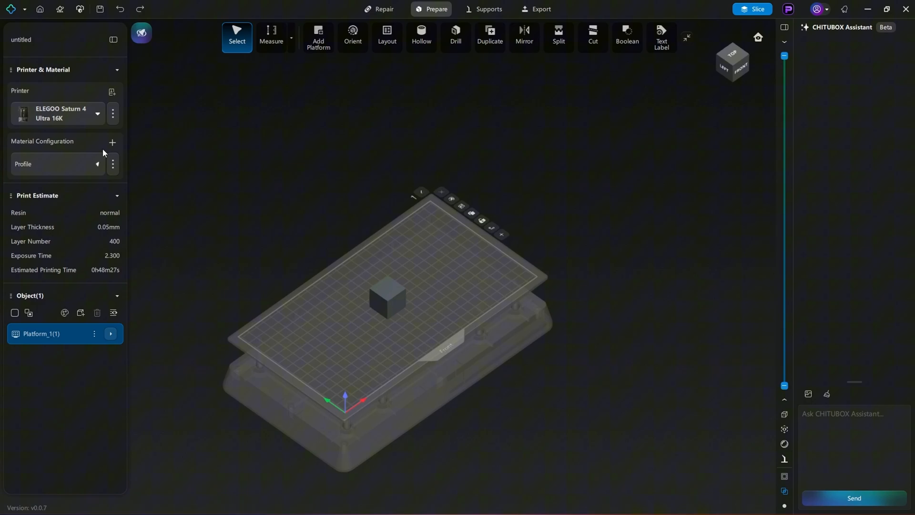
mouse_move(112, 137)
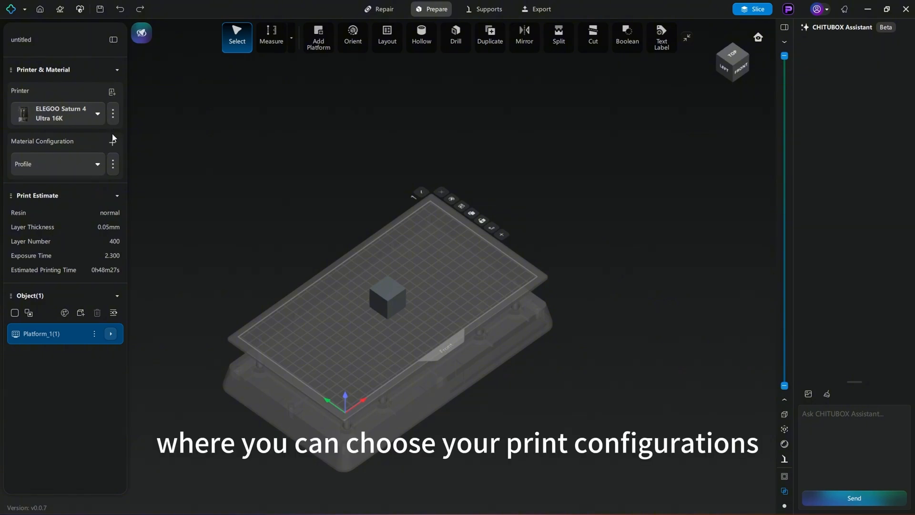
mouse_move(104, 198)
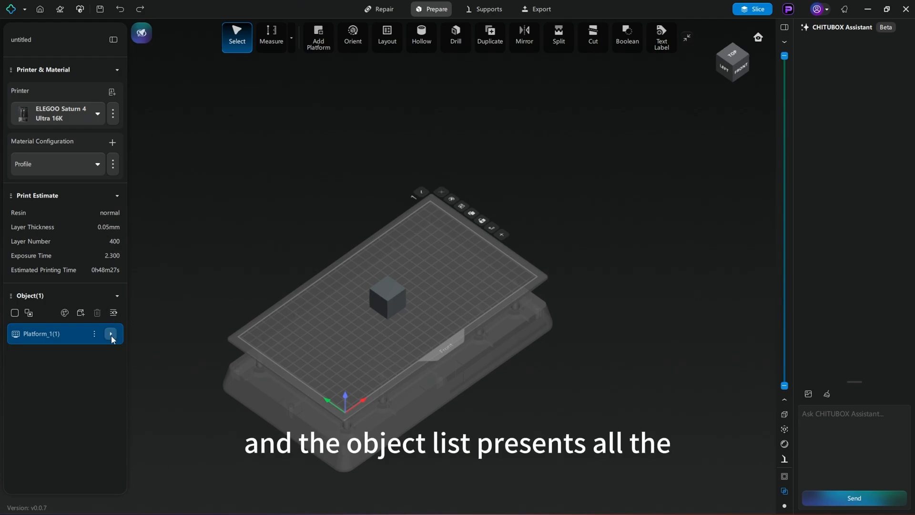
Expand Platform_1(1) in the object list to reveal its 20x20x20 stl model.
click(111, 334)
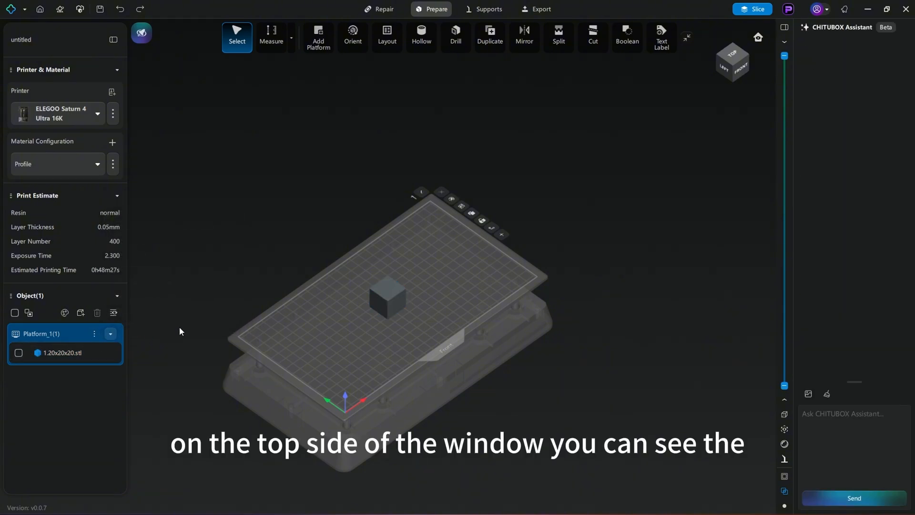
mouse_move(271, 35)
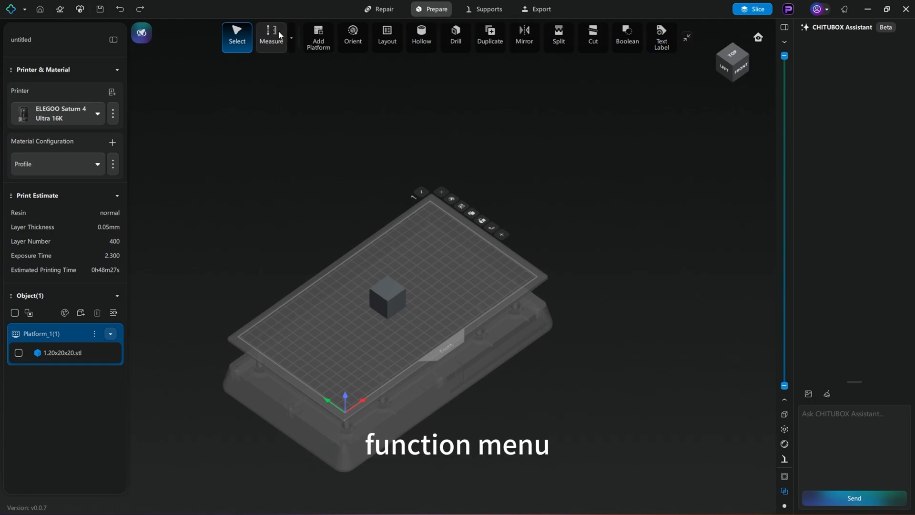
Cycle through the Supports, Export and Repair function groups, ending on Export with slice commands showing.
click(489, 8)
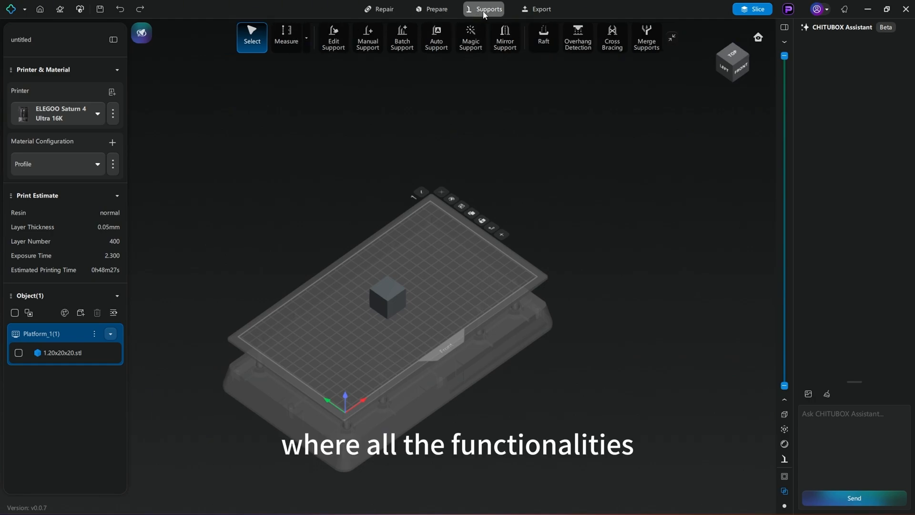
click(436, 8)
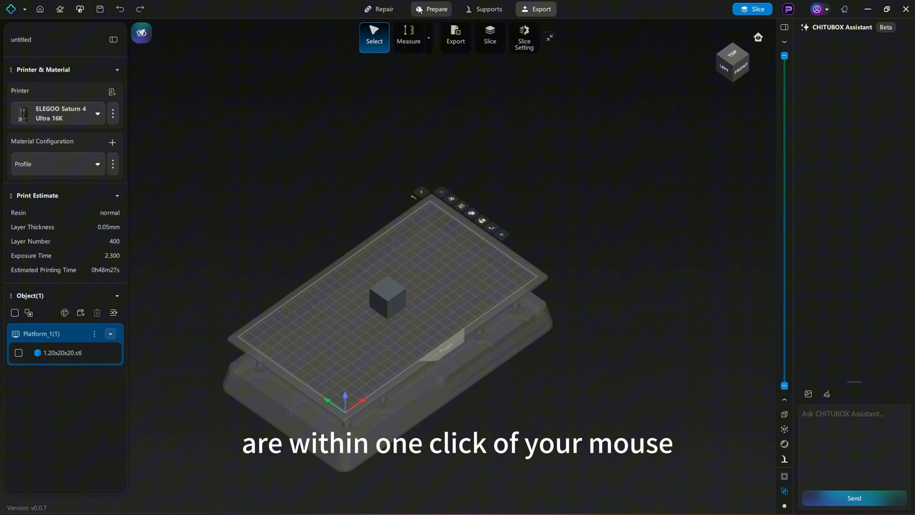
click(383, 8)
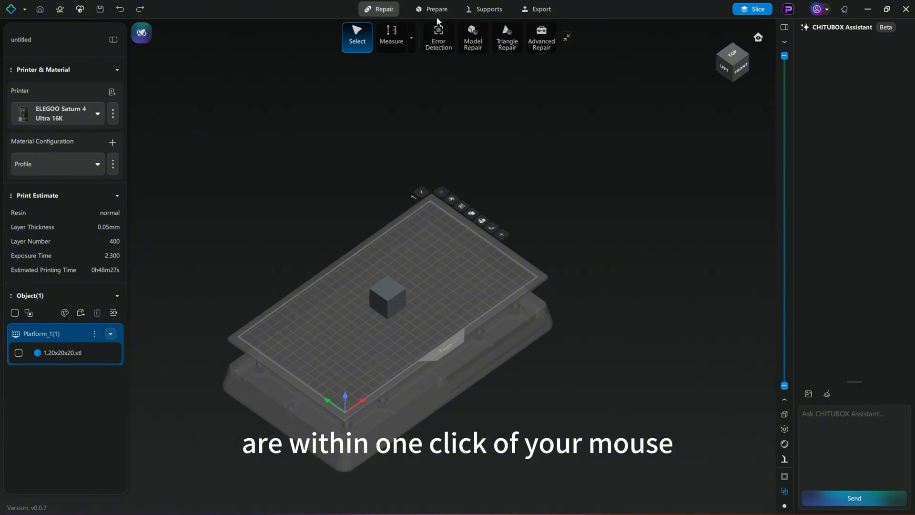
click(540, 9)
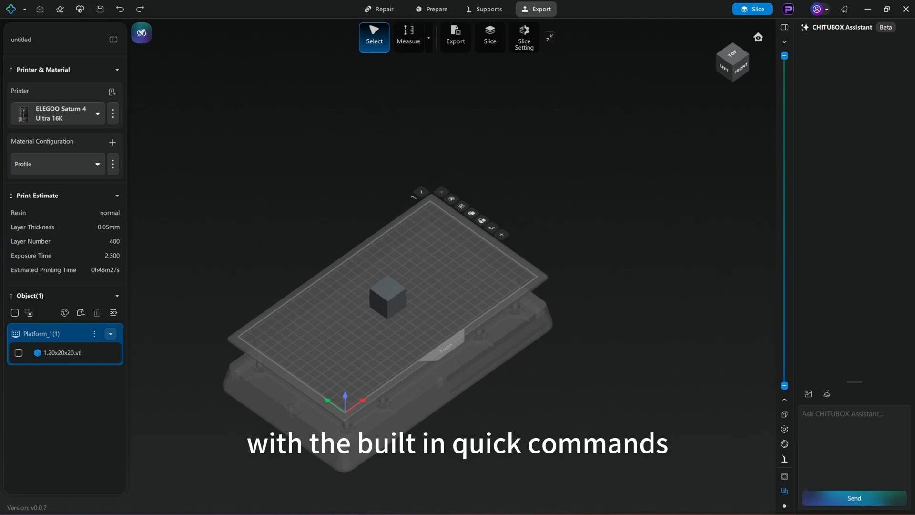
Bring up the Shortcut settings from the logo menu and list the Tools group shortcuts.
click(12, 9)
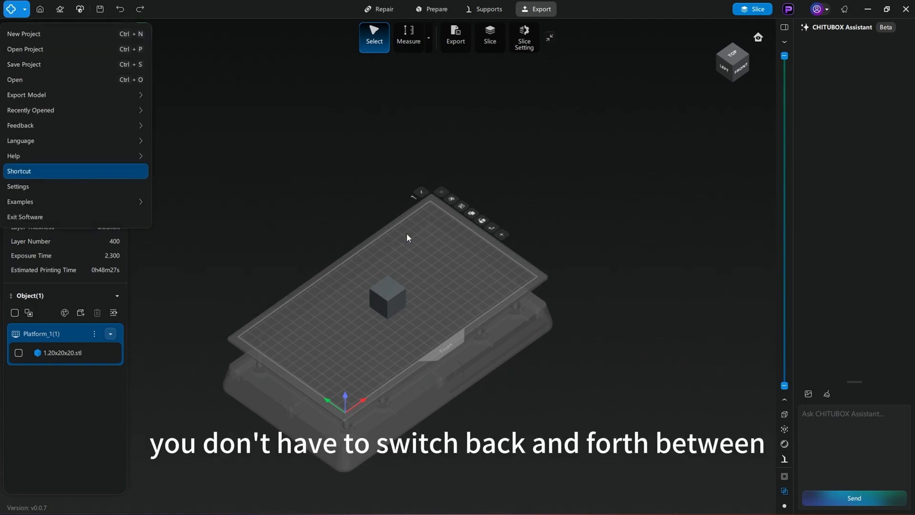
click(19, 171)
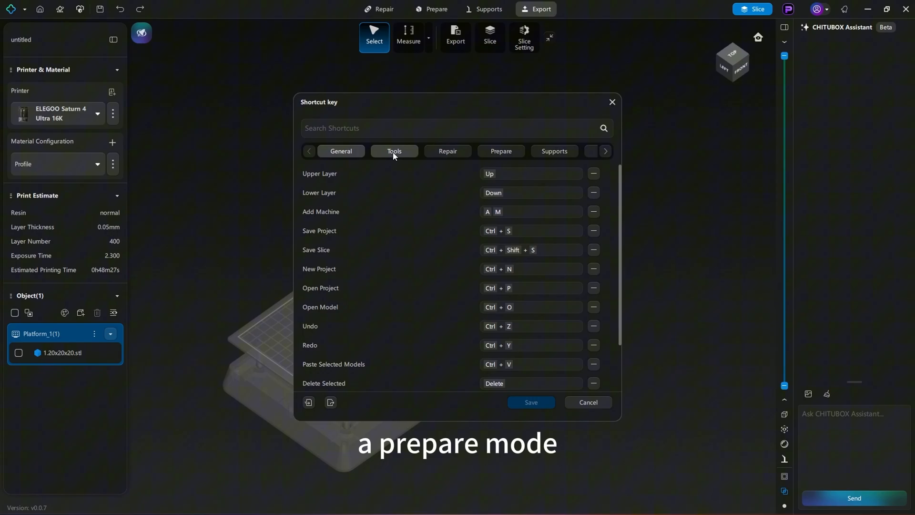
click(500, 151)
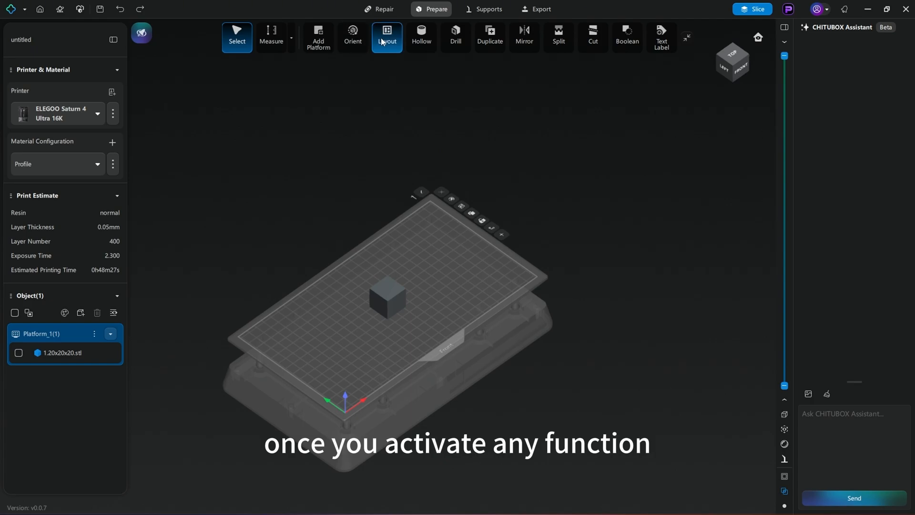
click(386, 35)
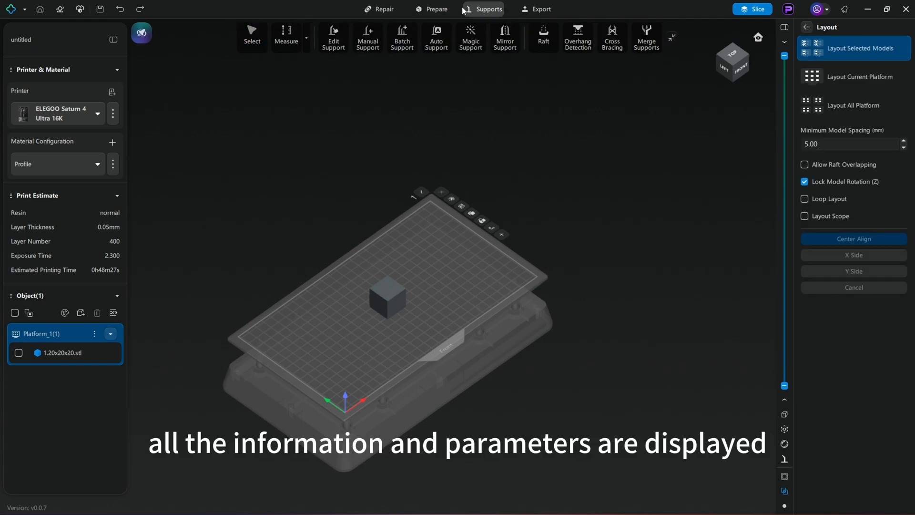
click(367, 36)
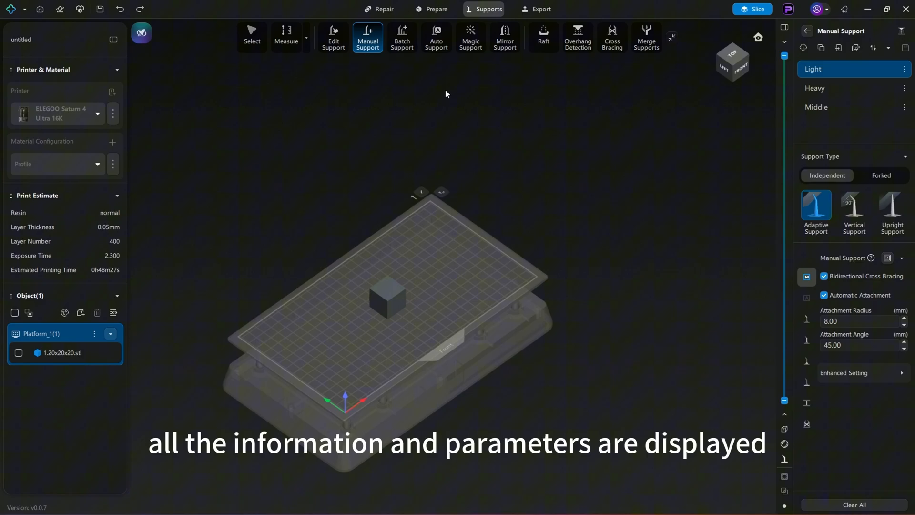
click(435, 8)
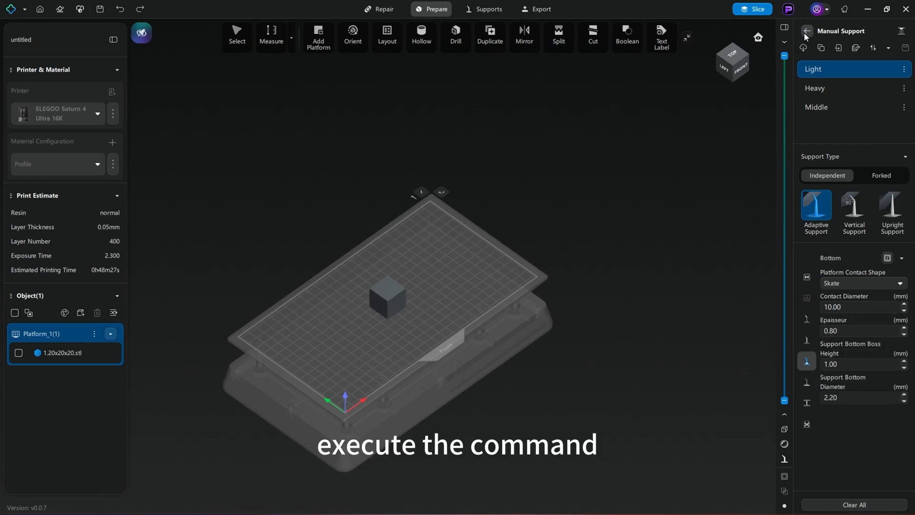
key(Escape)
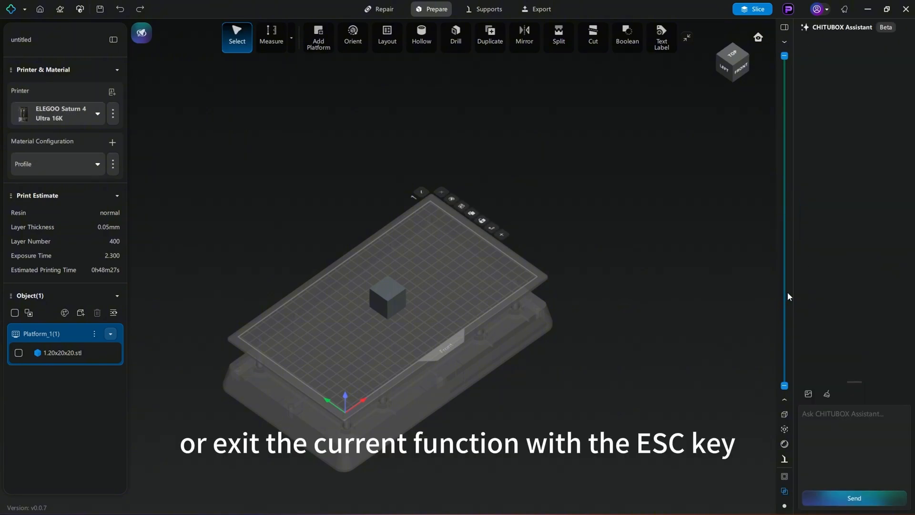